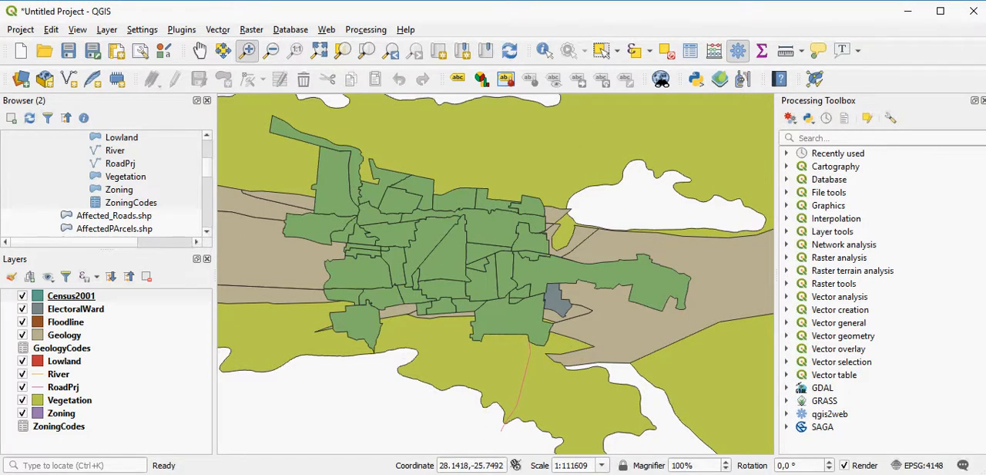
mouse_move(496, 327)
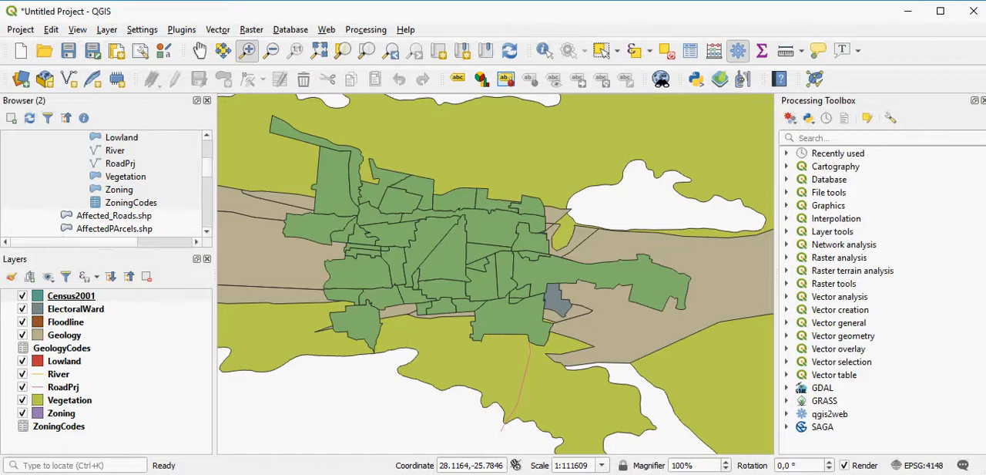
Reorder layers so Zoning draws above the Geology layer.
right_click(65, 335)
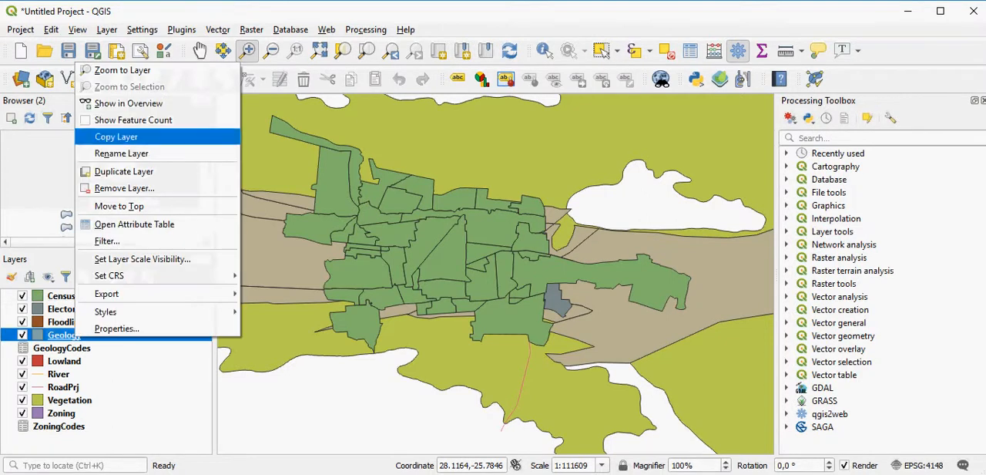
left_click(134, 225)
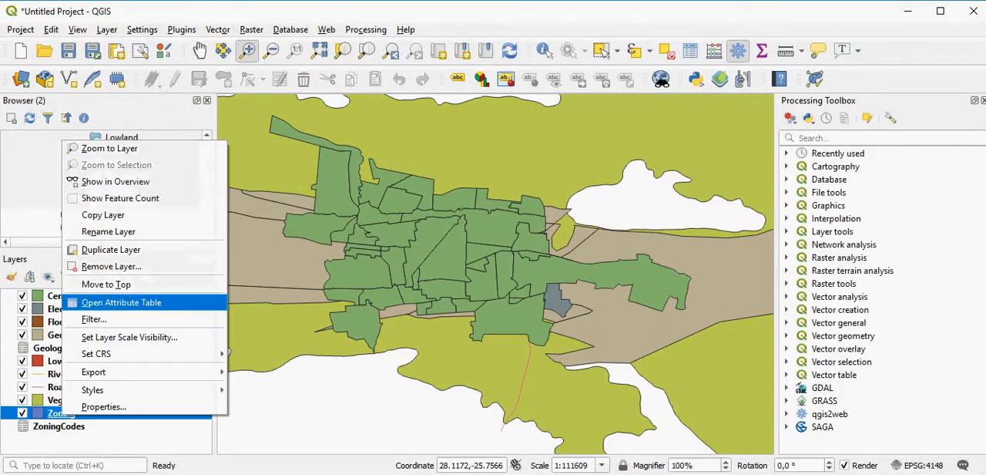
mouse_move(106, 283)
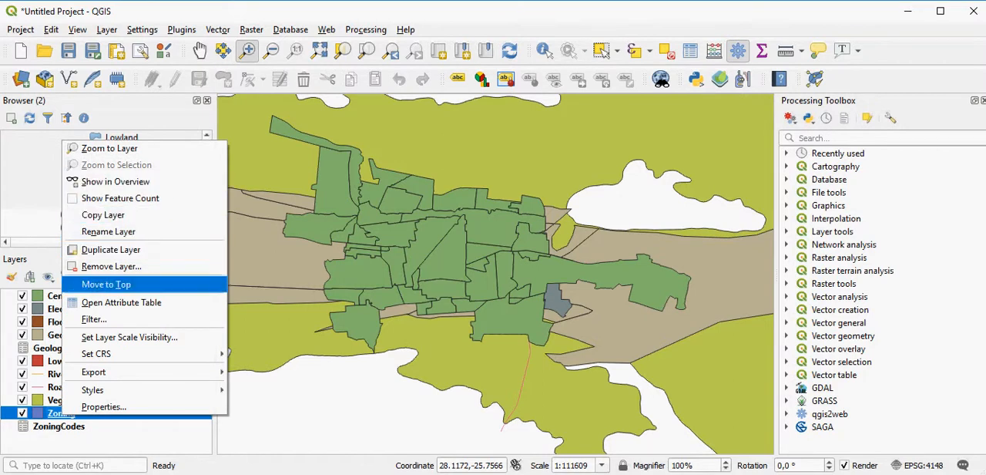
left_click(120, 302)
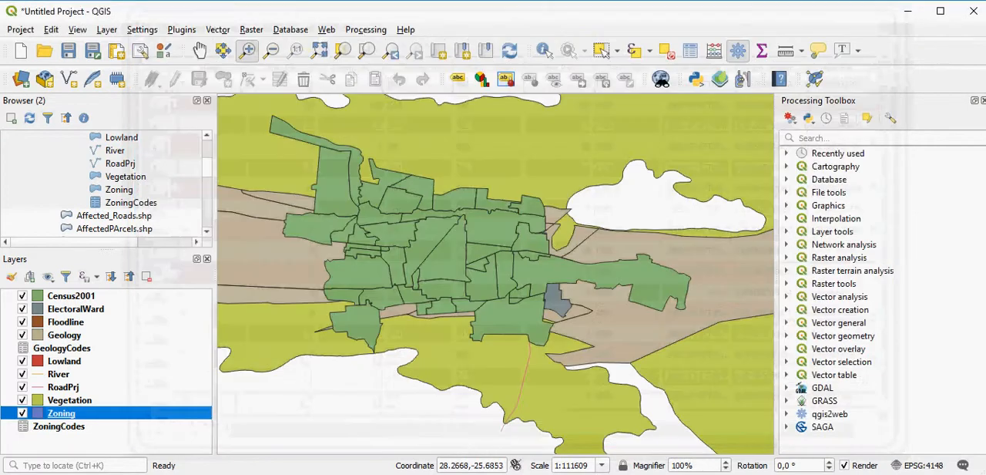
Inspect the ZoningCodes attribute records, then select the Zoning layer.
right_click(59, 425)
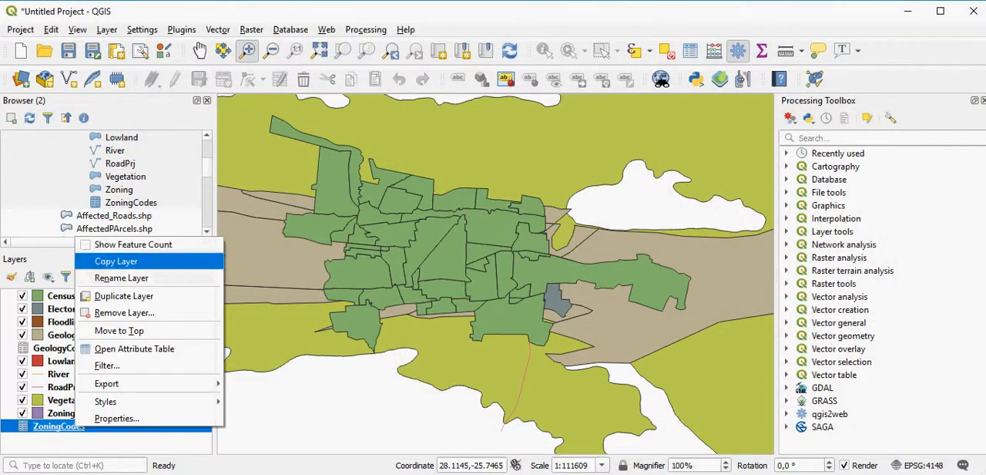
left_click(134, 348)
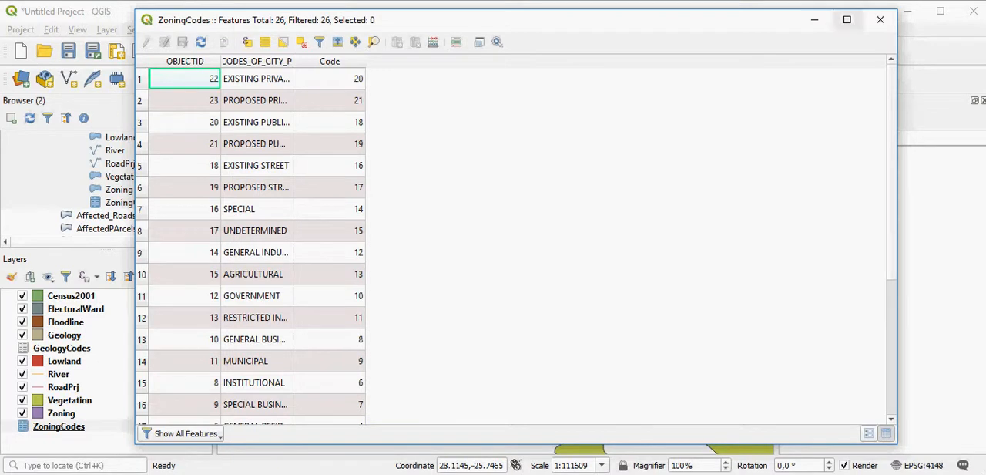
left_click(881, 18)
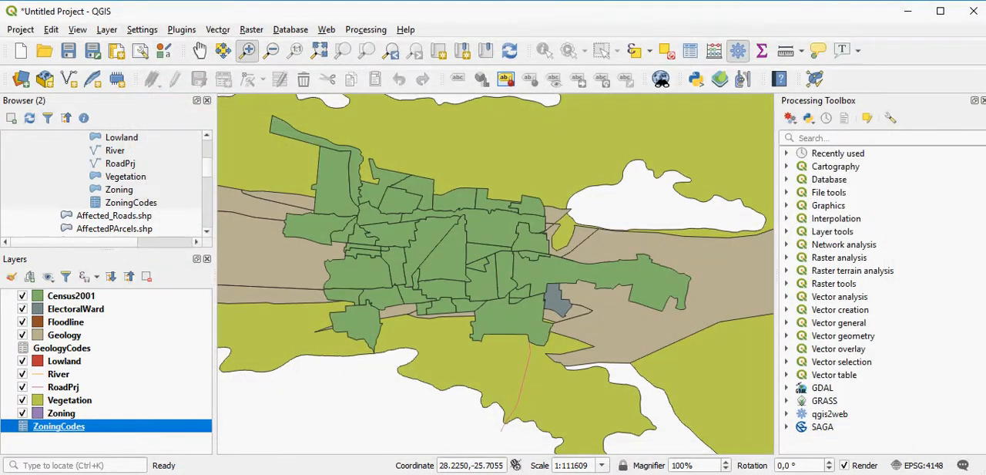
left_click(62, 413)
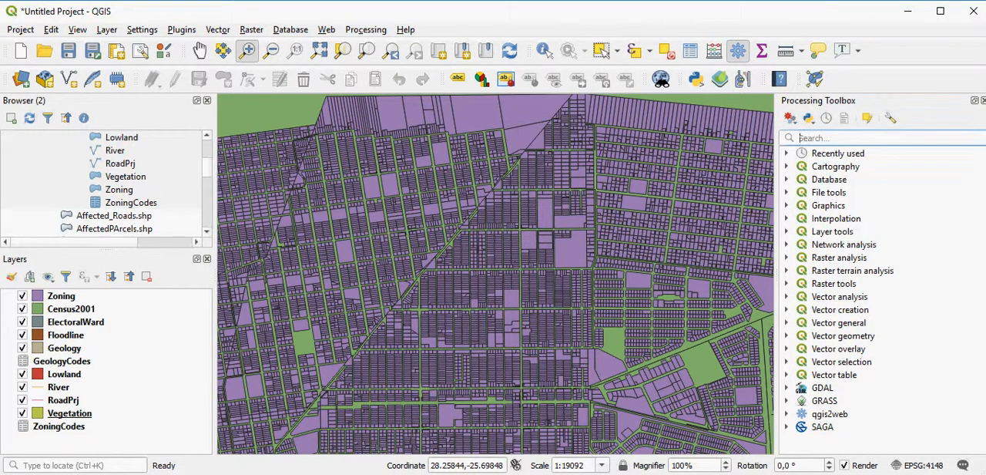
Find 'join' in the Processing Toolbox and launch Join attributes by field value.
type("join")
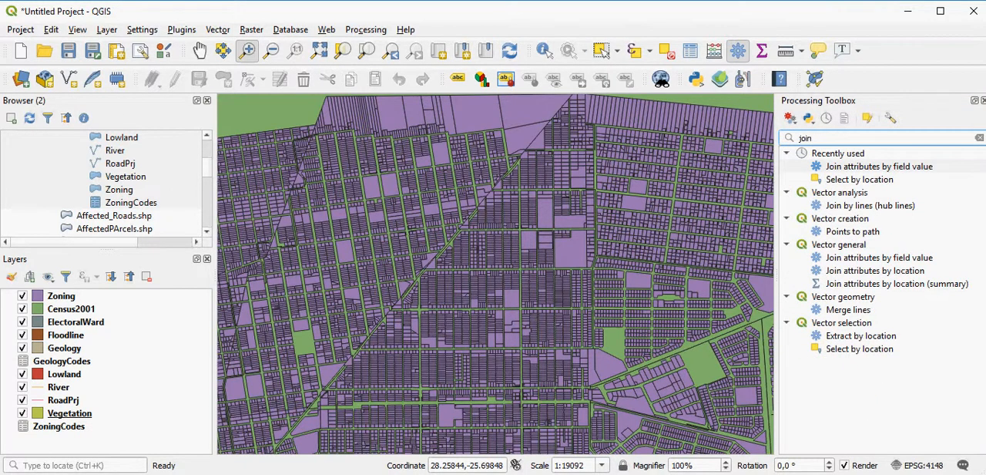
double_click(879, 166)
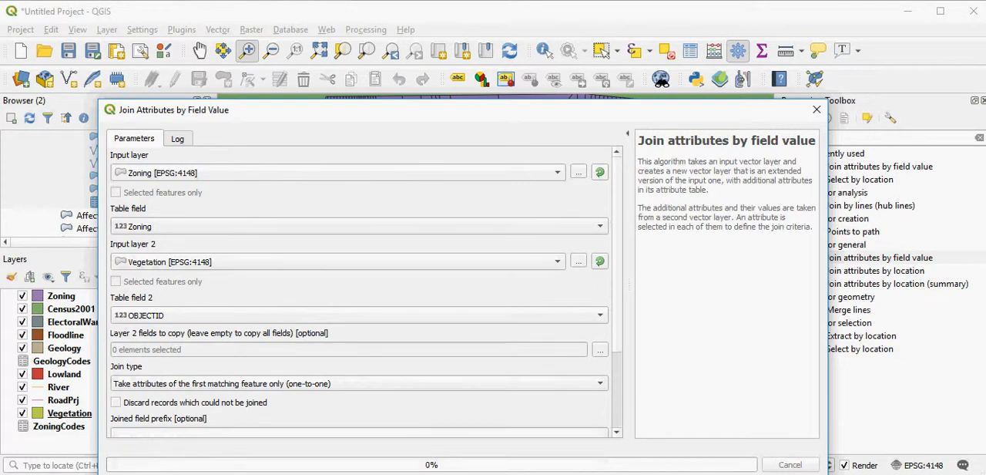
Join ZoningCodes by Code to Zoning's Zoning field, one-to-one, and run it.
left_click(339, 262)
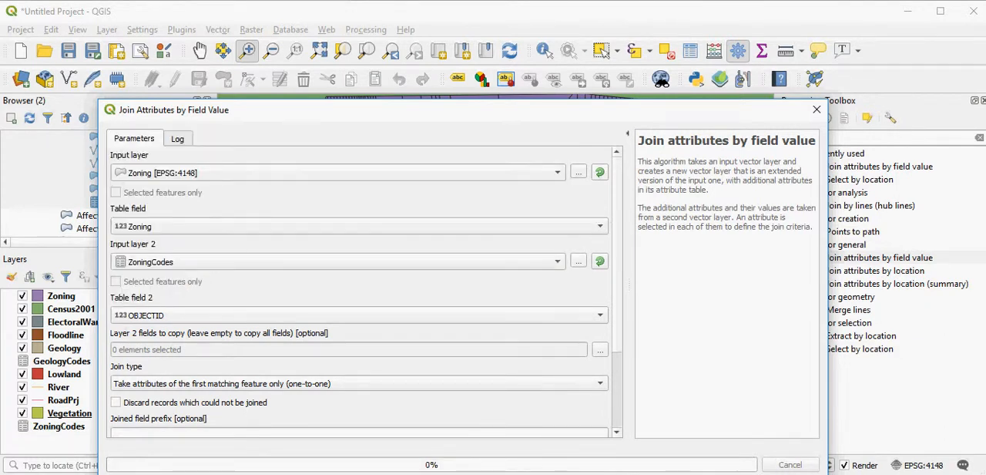
left_click(358, 315)
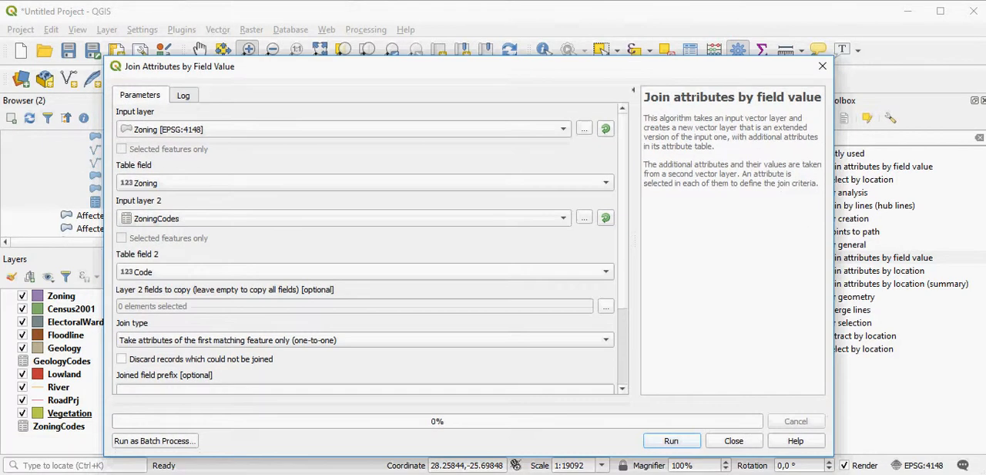
left_click(362, 339)
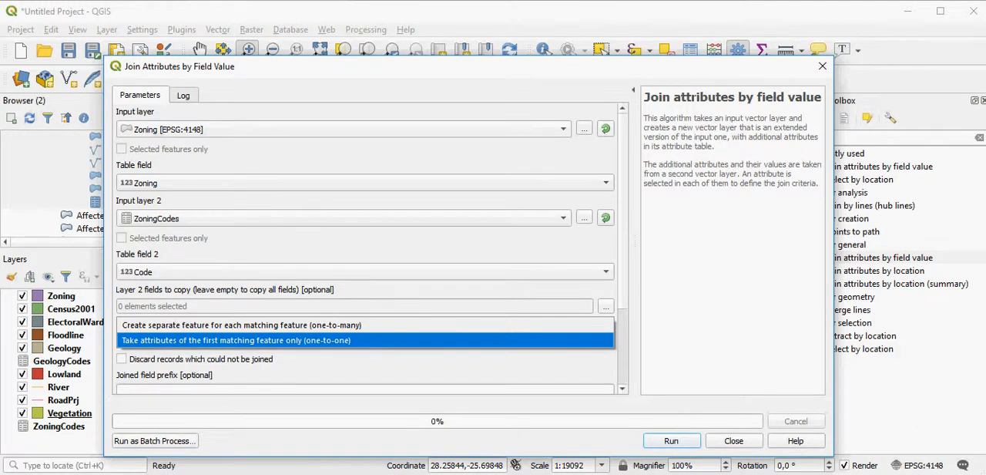
left_click(240, 324)
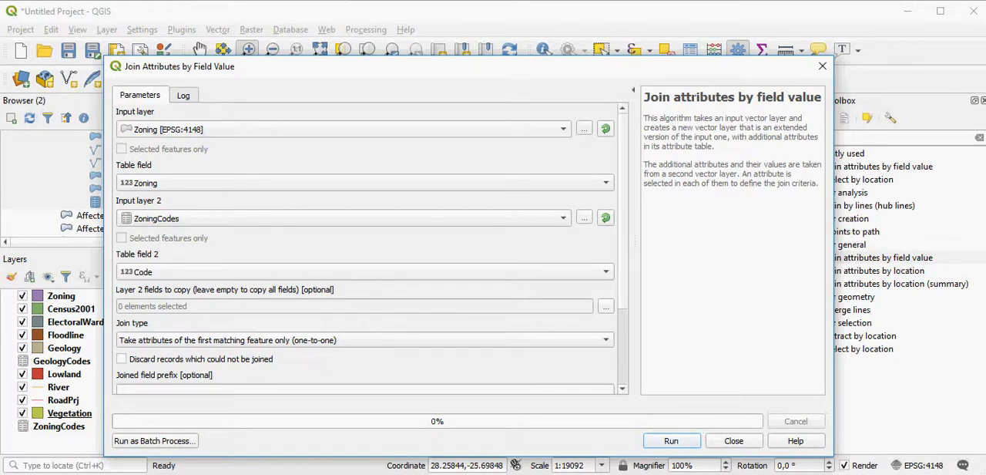
left_click(672, 441)
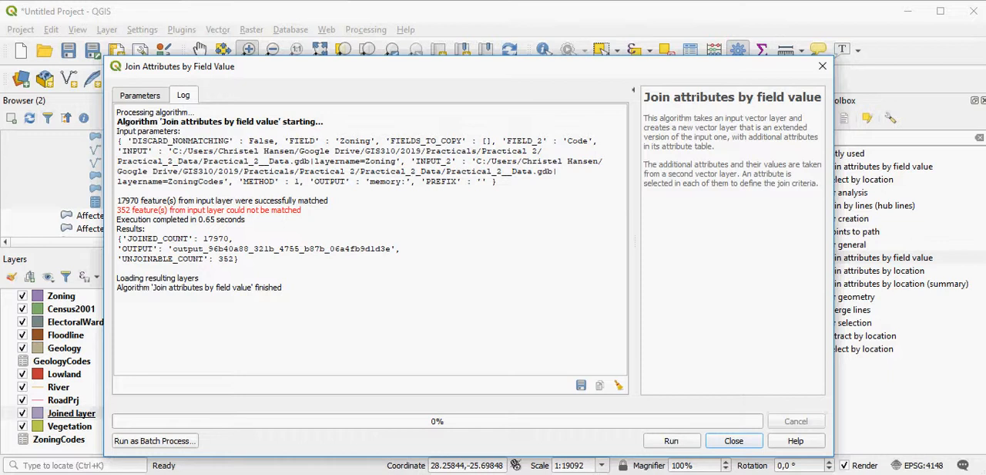
Close the join tool, keeping the new Joined layer in the project.
left_click(733, 441)
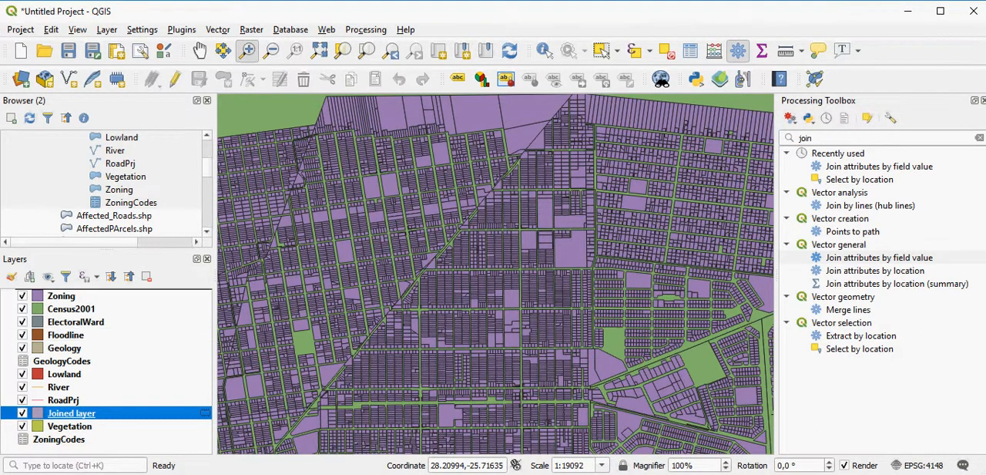
View the Joined layer's records scrolled to the added zoning description and Code columns.
right_click(70, 413)
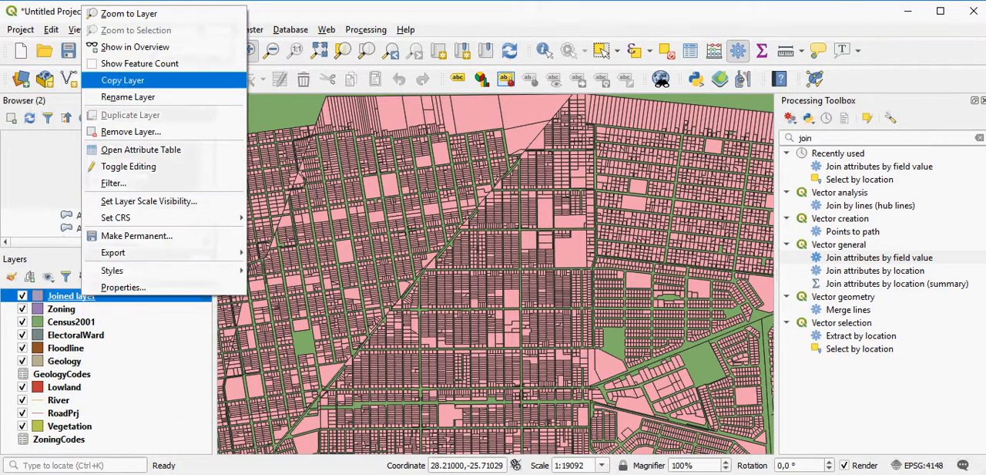
left_click(140, 150)
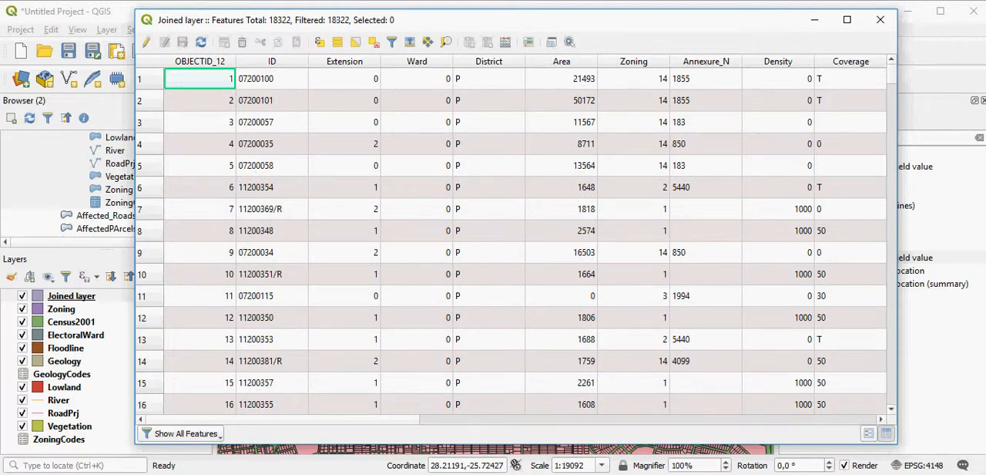
scroll("right", 3)
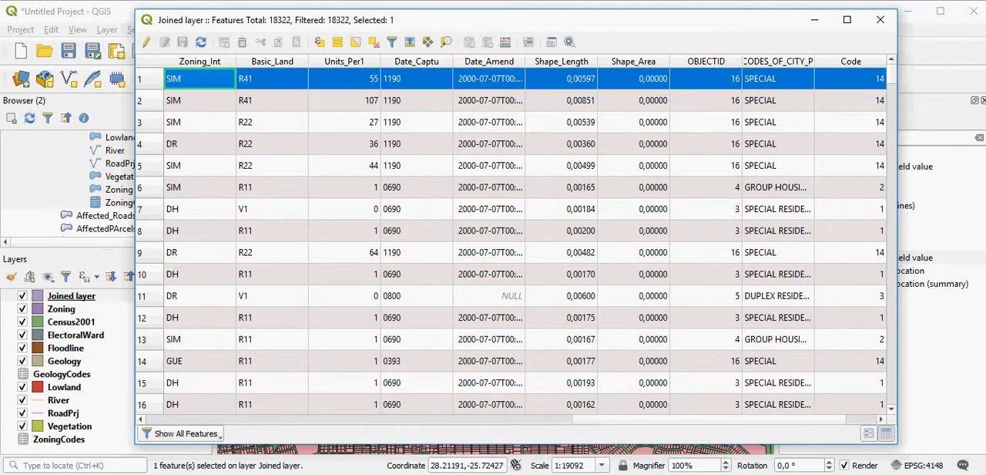
left_click(880, 18)
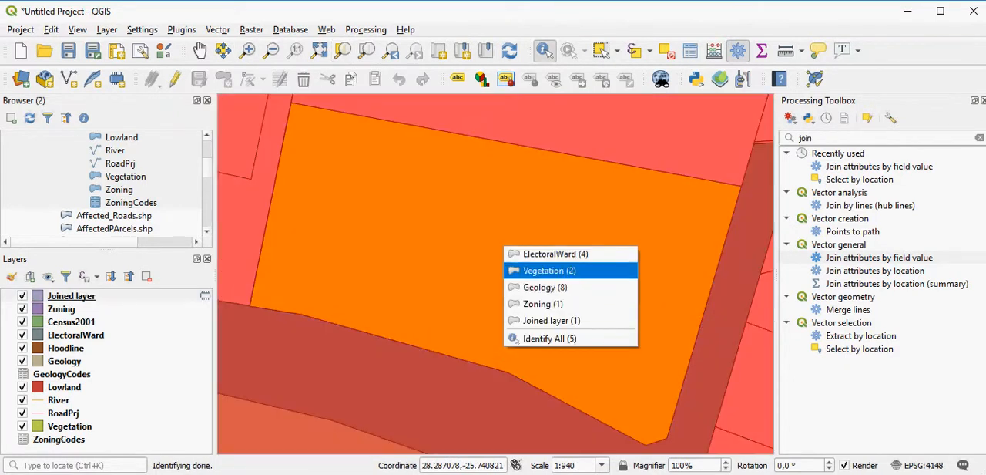
mouse_move(545, 286)
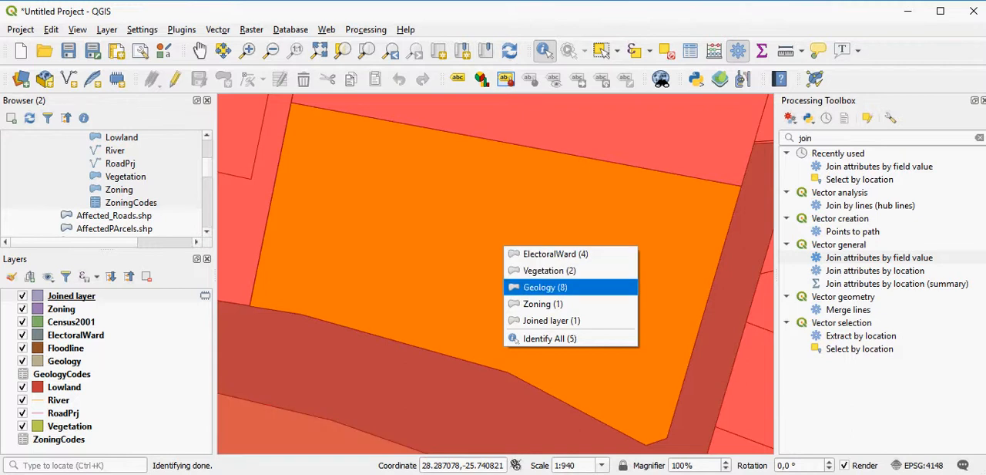